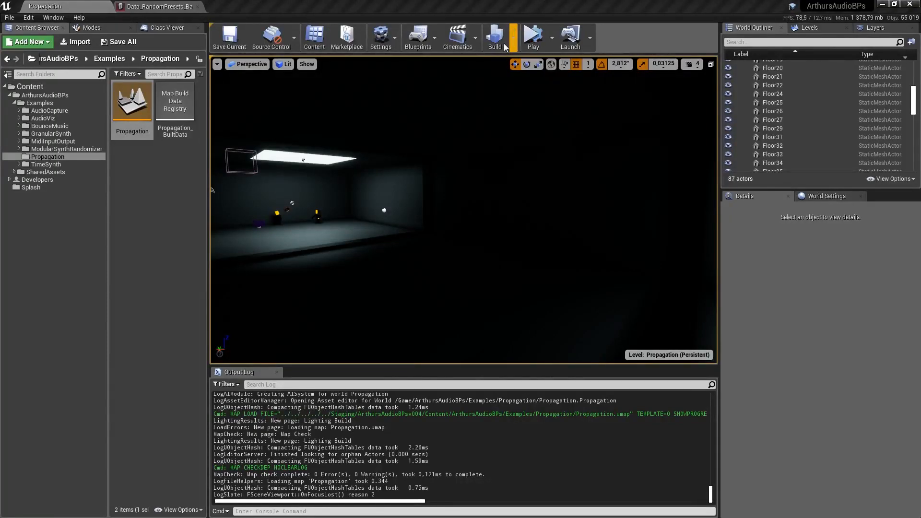
{"action": "mouse_move", "coordinate": [532, 36]}
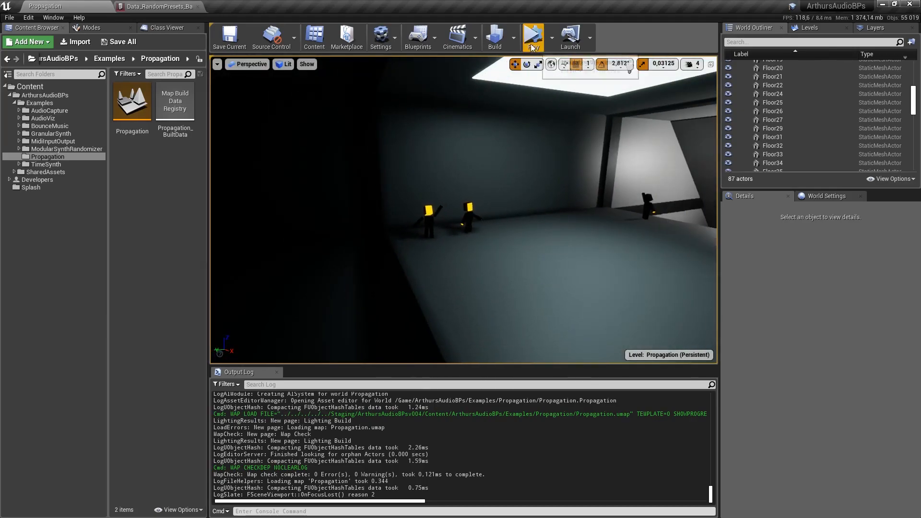
Step: Play the Propagation level, then load the MidiInputOutput example level from the Content Browser
{"action": "left_click", "coordinate": [531, 37]}
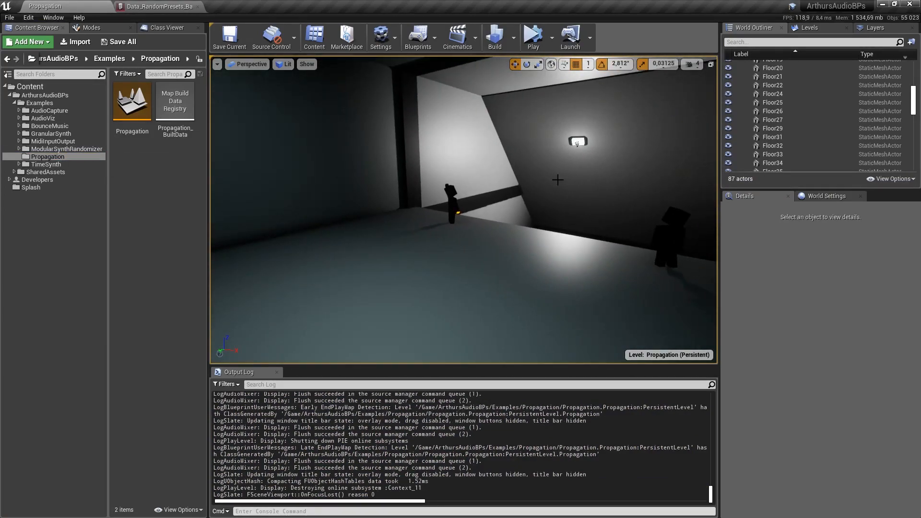
{"action": "left_click", "coordinate": [66, 148]}
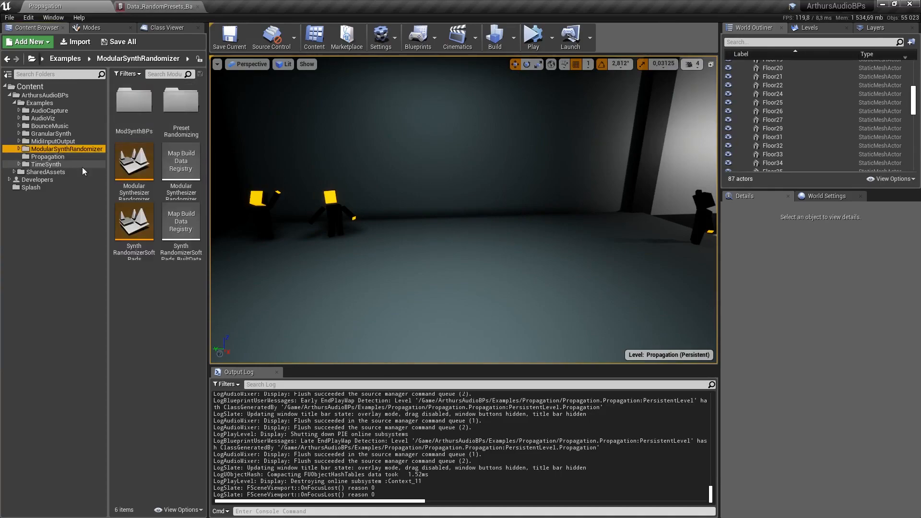
{"action": "mouse_move", "coordinate": [133, 222]}
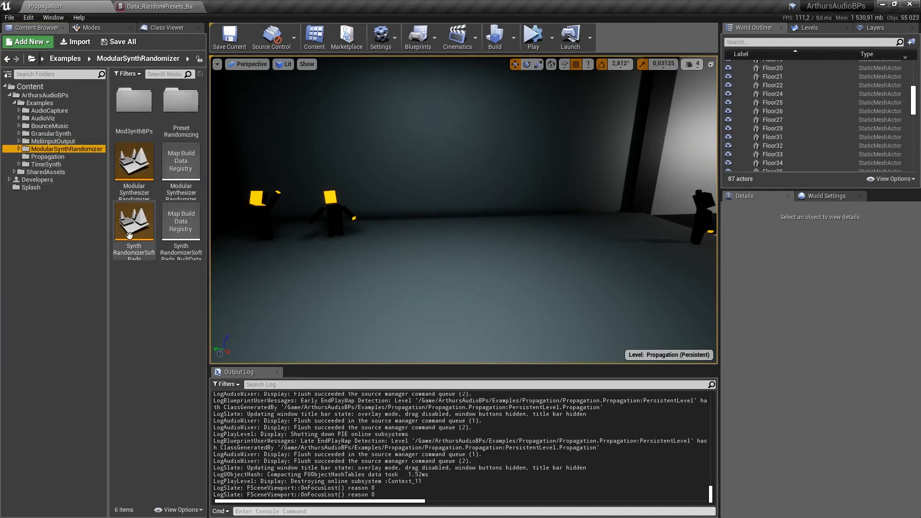
{"action": "left_click", "coordinate": [53, 141]}
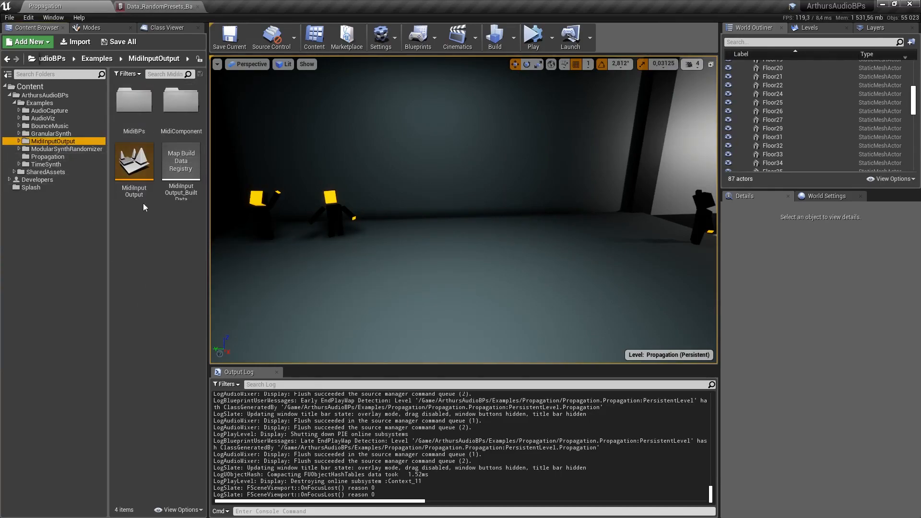
{"action": "double_click", "coordinate": [134, 161]}
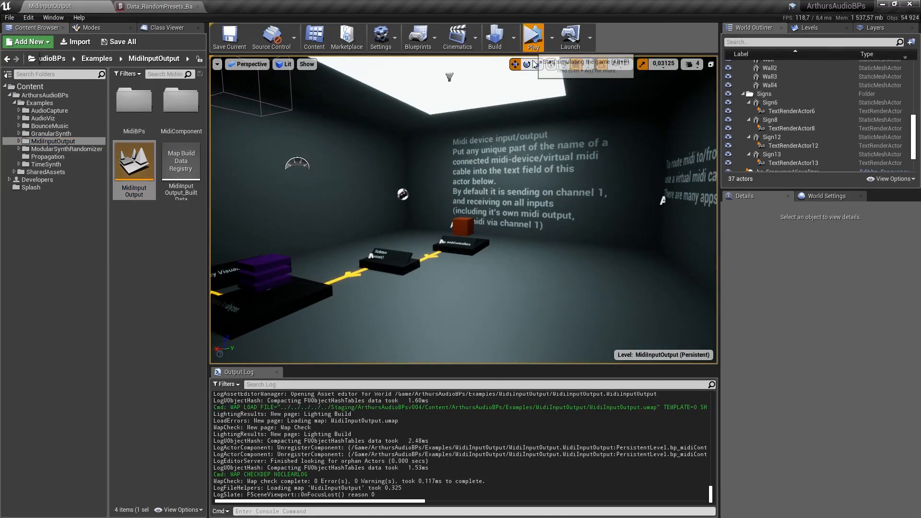
Step: Run the MidiInputOutput level once so it lists the connected MIDI devices, then stop it
{"action": "left_click", "coordinate": [533, 36]}
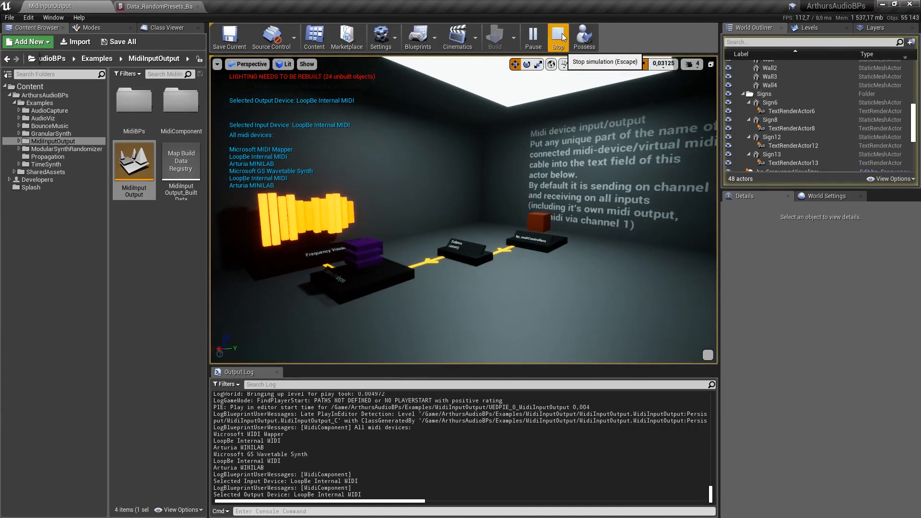
{"action": "left_click", "coordinate": [556, 37]}
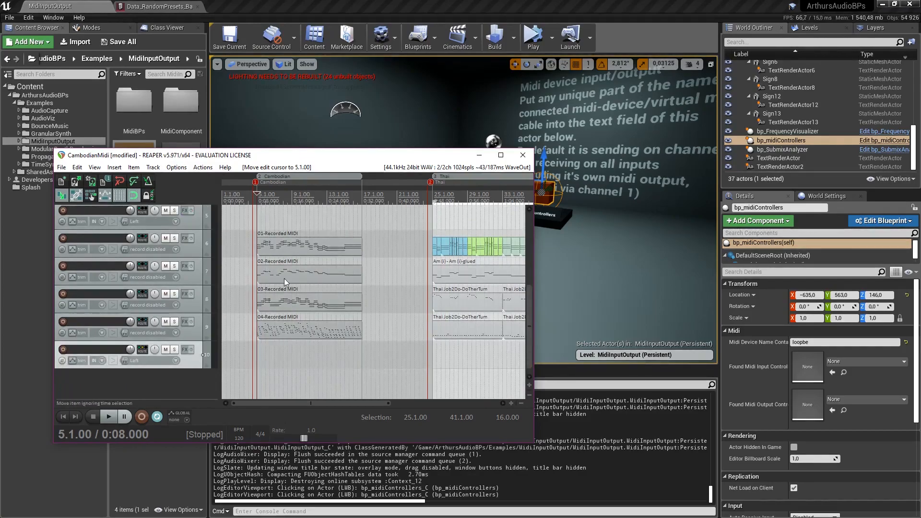
Step: Put the REAPER MIDI project away so the MidiInputOutput level shows again
{"action": "left_click", "coordinate": [108, 416]}
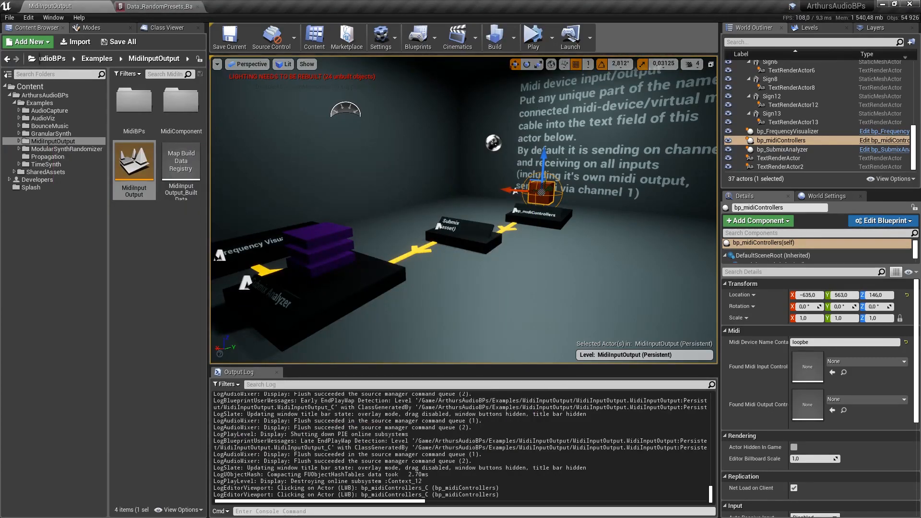
Step: Run two more MIDI play sessions, select bp_midiControllers, then show the GranularSynth folder
{"action": "left_click", "coordinate": [532, 36]}
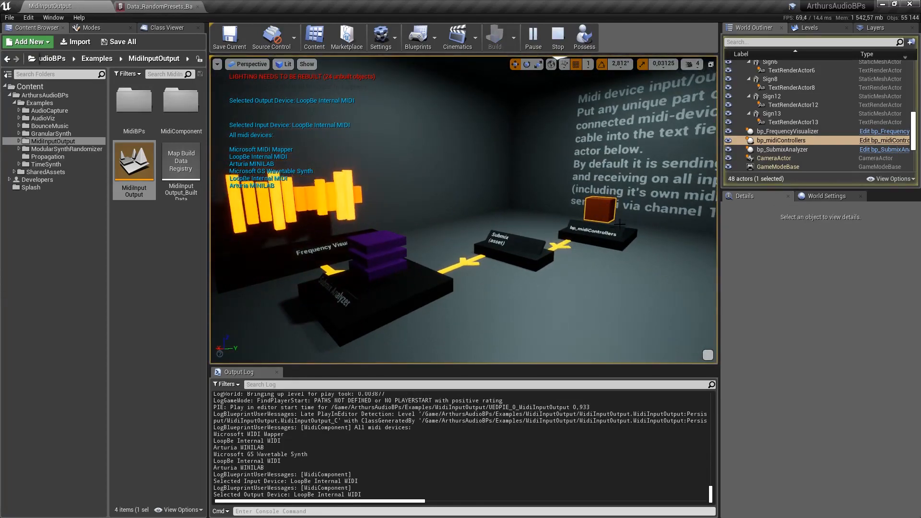
{"action": "left_click", "coordinate": [557, 37]}
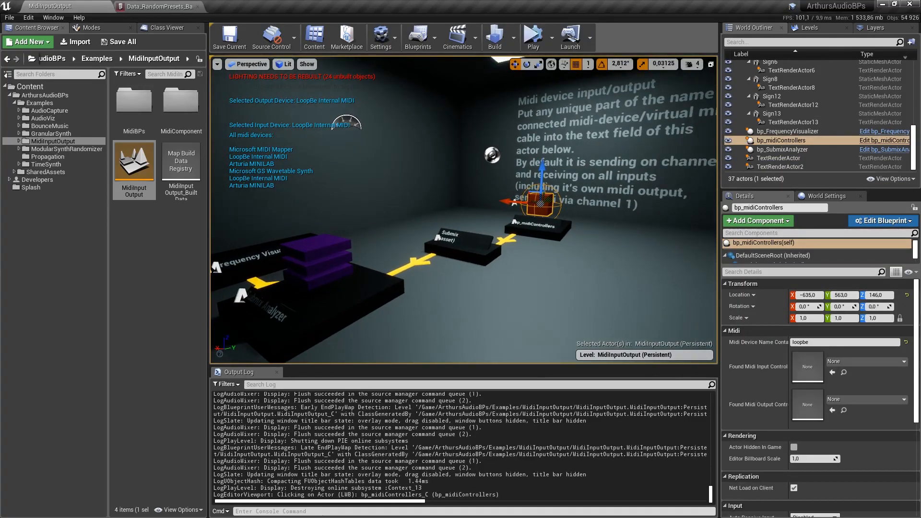
{"action": "left_click", "coordinate": [531, 36]}
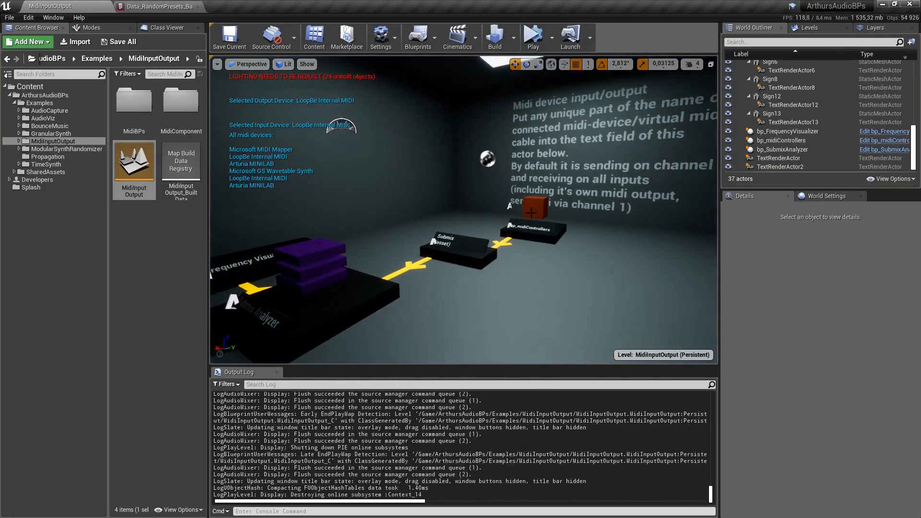
{"action": "left_click", "coordinate": [528, 205]}
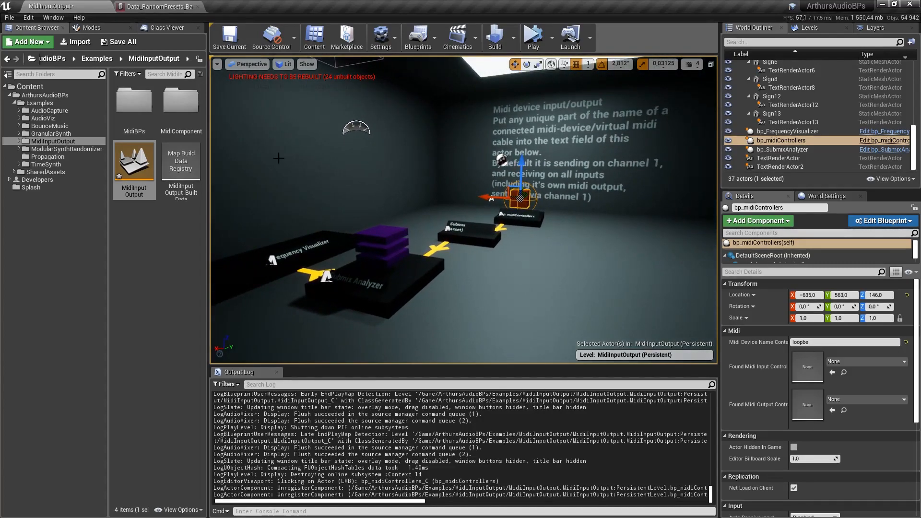
{"action": "left_click", "coordinate": [122, 41]}
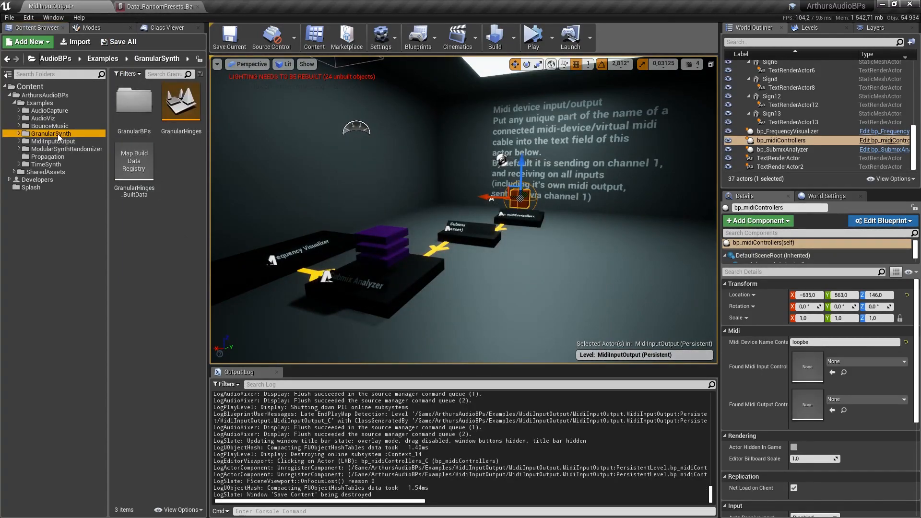
Step: Load the SynthRandomizerSoftPads level and inspect the soft pad's Randomizer Type preset asset
{"action": "left_click", "coordinate": [67, 149]}
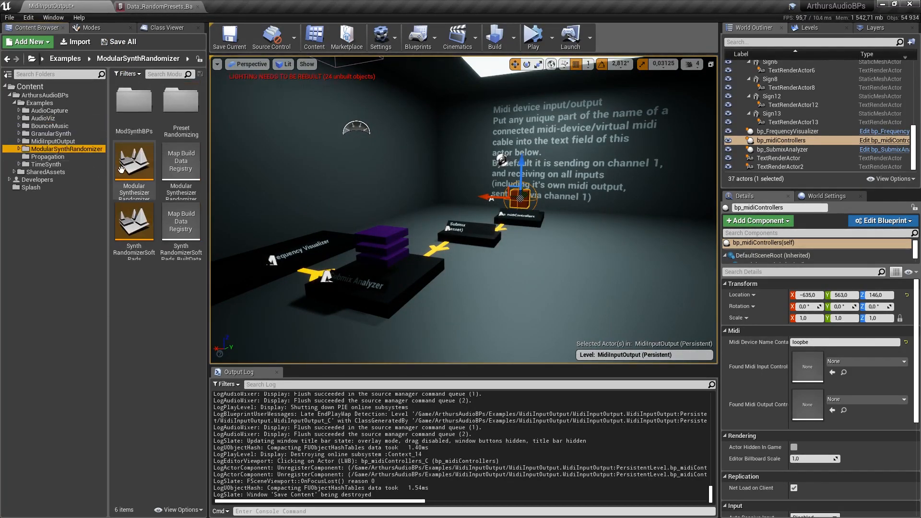
{"action": "double_click", "coordinate": [133, 221]}
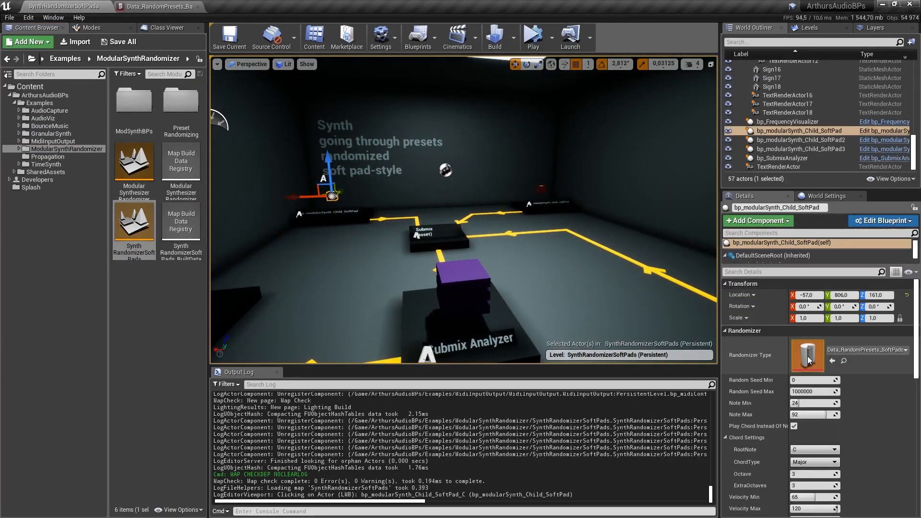
{"action": "left_click", "coordinate": [807, 357]}
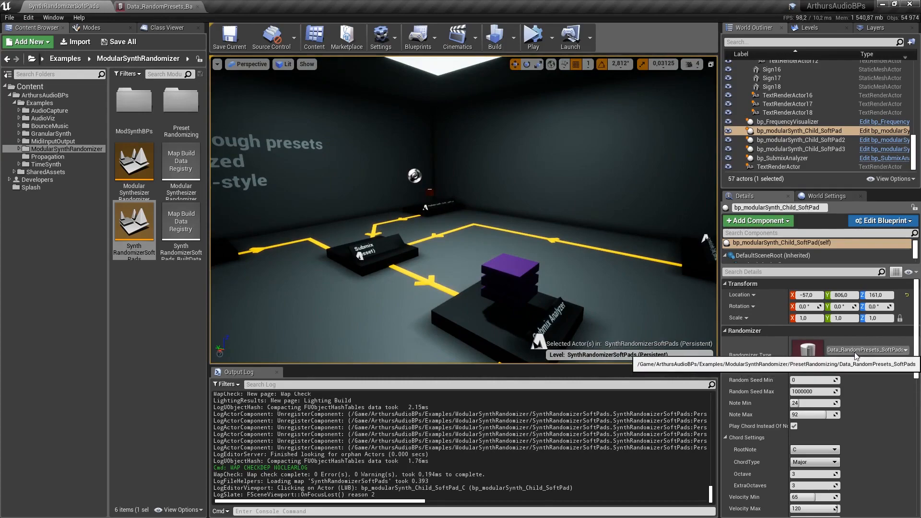
{"action": "left_click", "coordinate": [888, 349]}
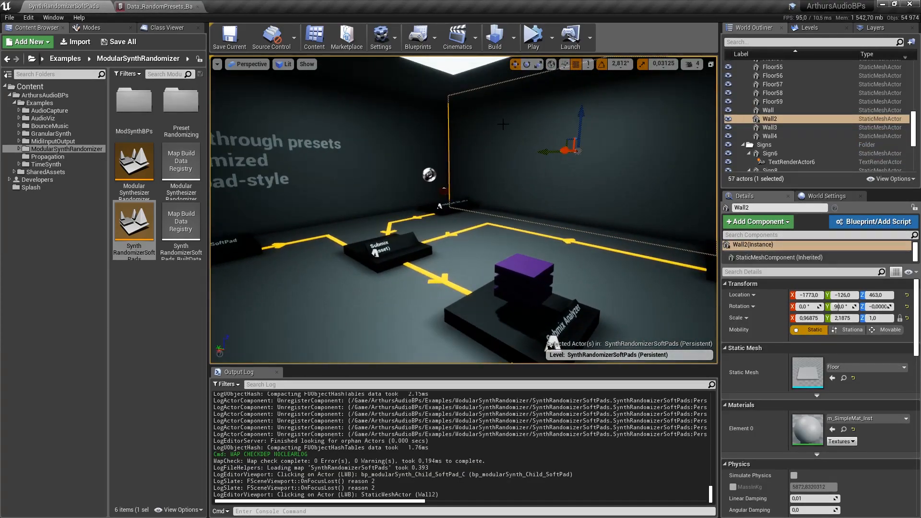
Step: Play the randomized soft pad synth, stop it, then load the ModularSynthesizerRandomizerBasic level
{"action": "left_click", "coordinate": [532, 36]}
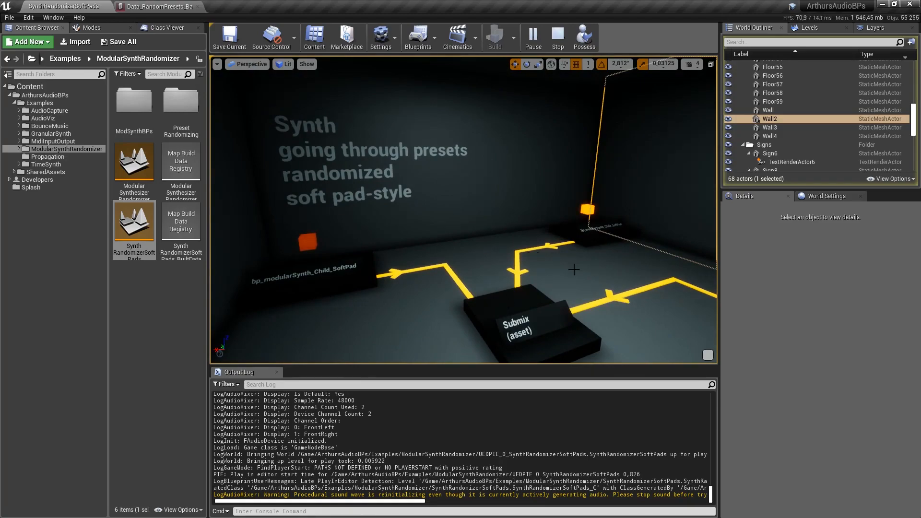
{"action": "left_click", "coordinate": [556, 37]}
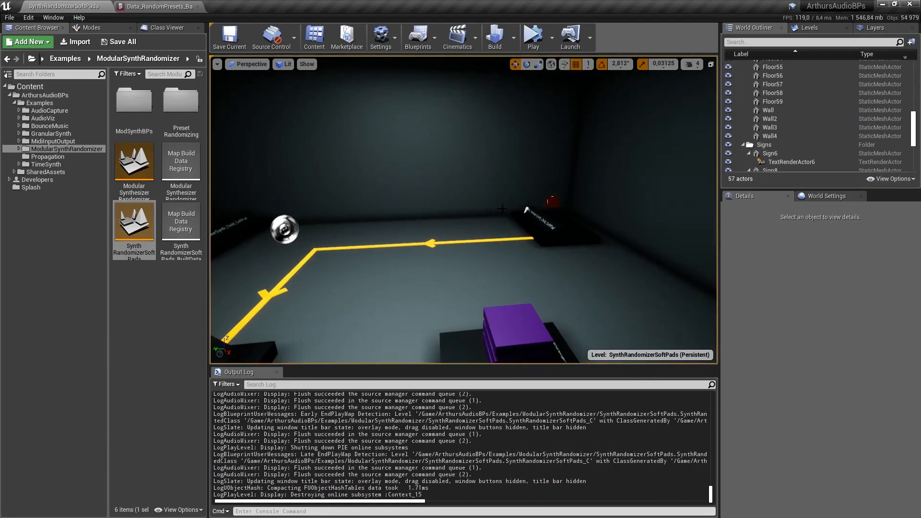
{"action": "double_click", "coordinate": [133, 161]}
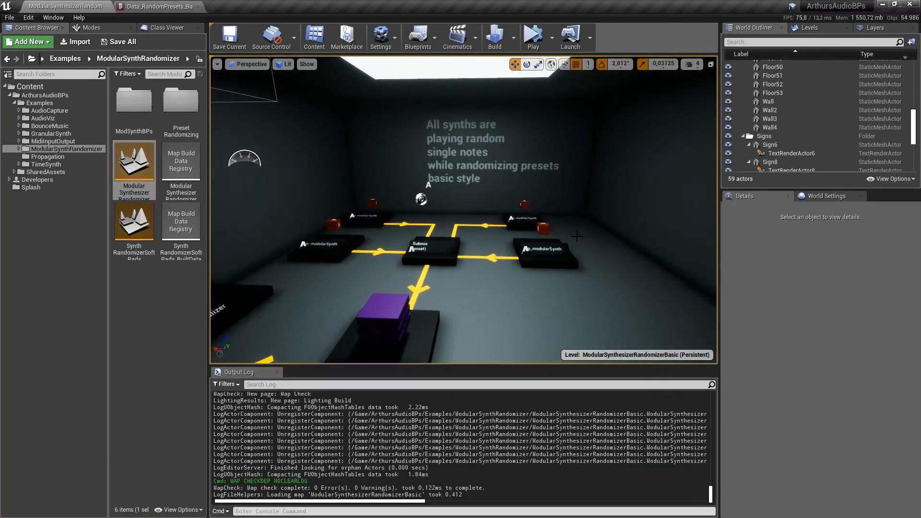
Step: Select Wall3 and run a play session of the synth randomizer level
{"action": "left_click", "coordinate": [540, 229]}
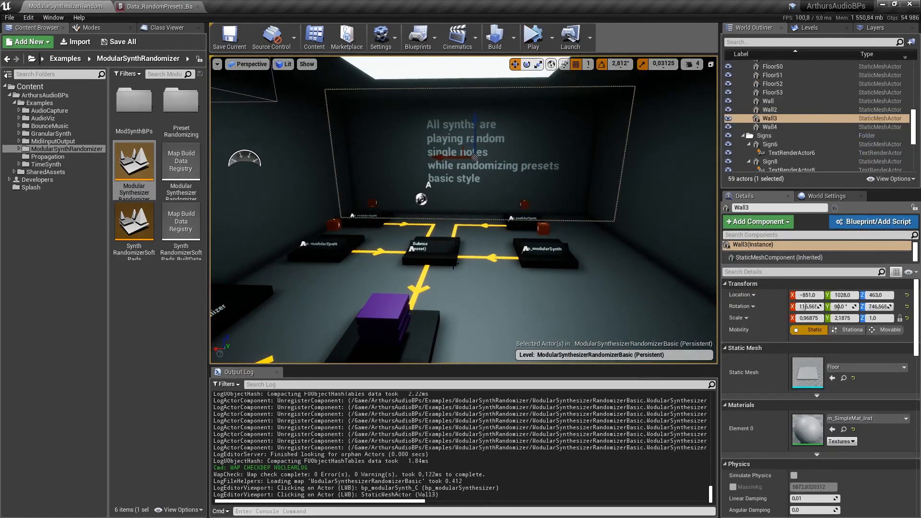
{"action": "left_click", "coordinate": [531, 36]}
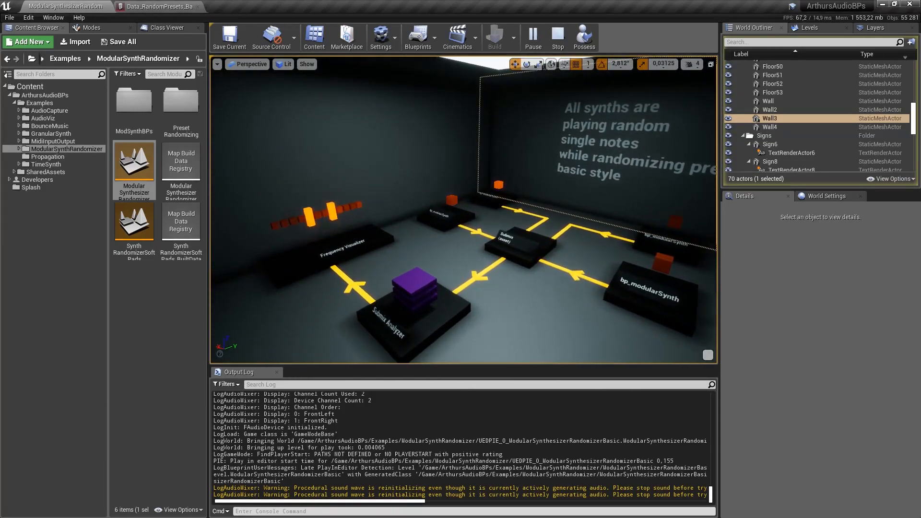
{"action": "left_click", "coordinate": [555, 36]}
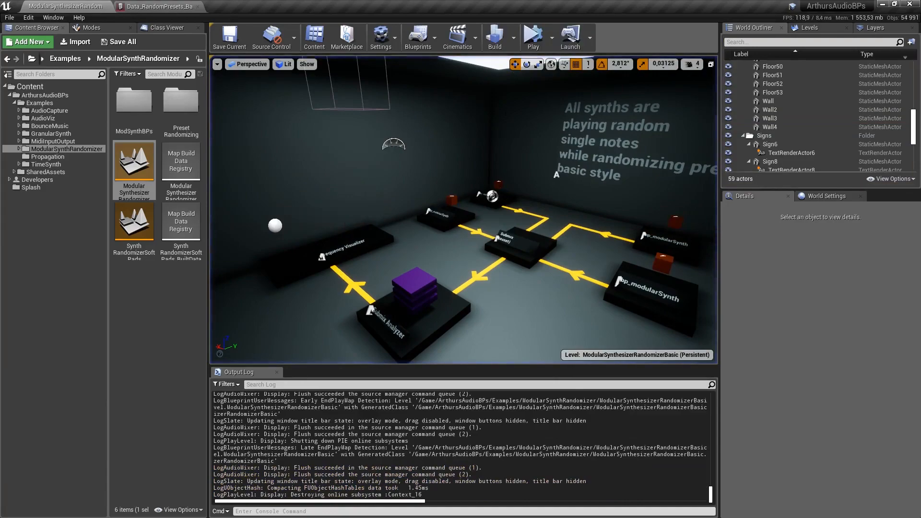
{"action": "mouse_move", "coordinate": [133, 220]}
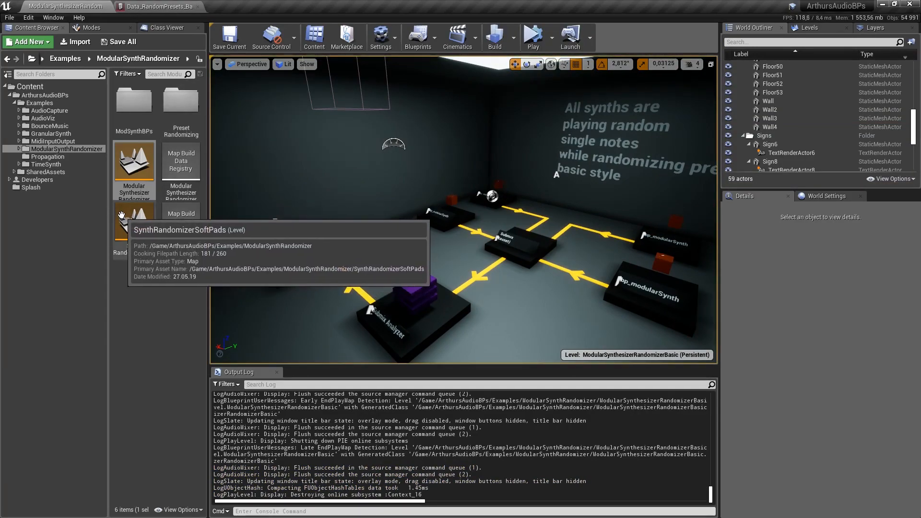
Step: Browse the example folders and enter the ModSynthBPs modular synth blueprints folder
{"action": "left_click", "coordinate": [48, 156]}
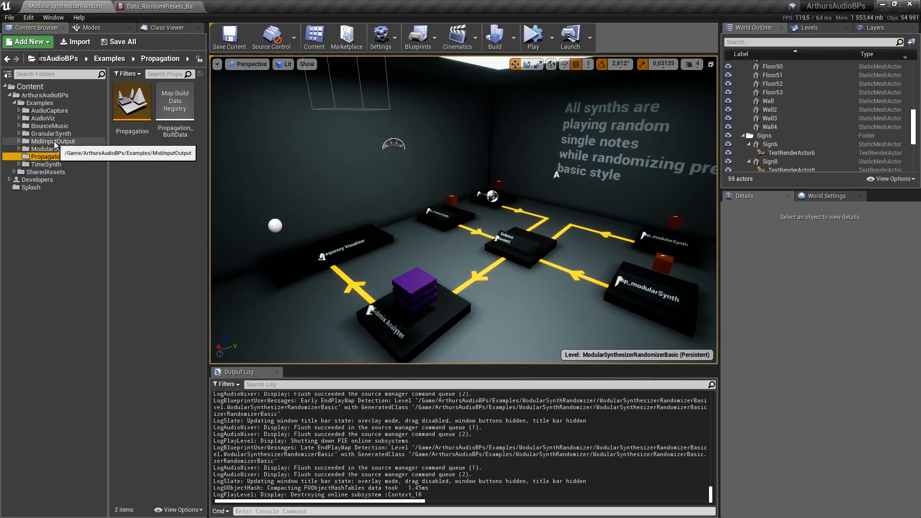
{"action": "left_click", "coordinate": [66, 149]}
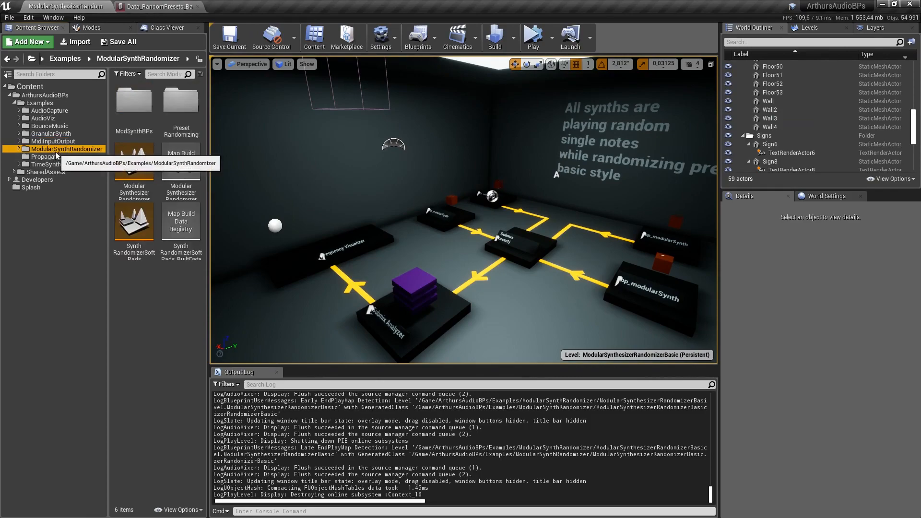
{"action": "double_click", "coordinate": [55, 156]}
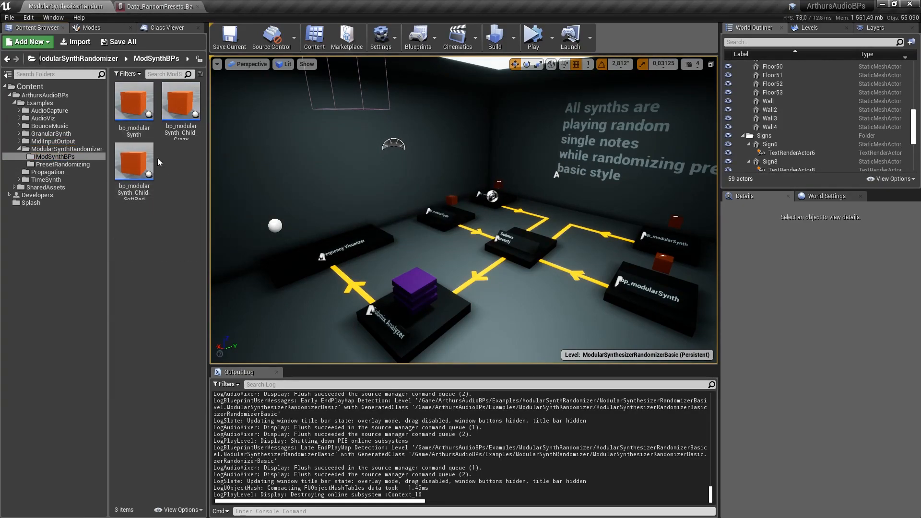
Step: Review the bass random-preset asset's tweak ranges and Random Stream seed, then return to the level
{"action": "left_click", "coordinate": [63, 164]}
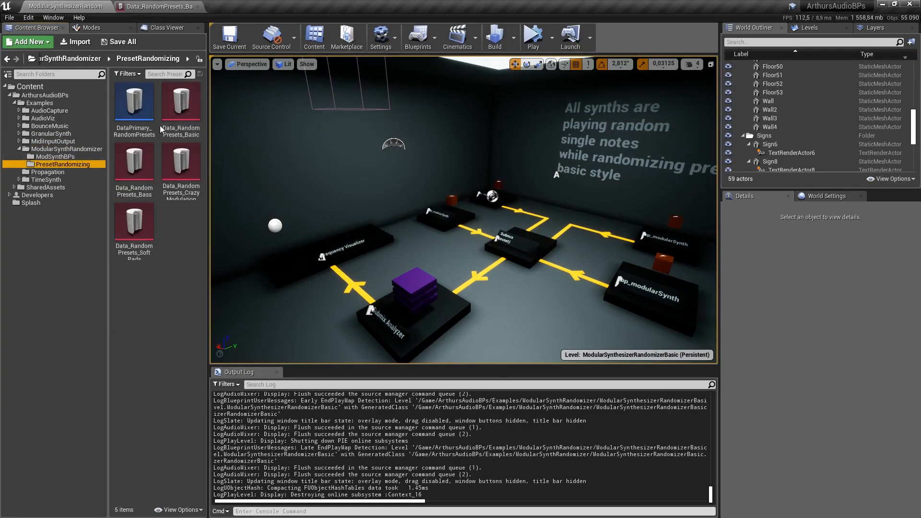
{"action": "mouse_move", "coordinate": [134, 222]}
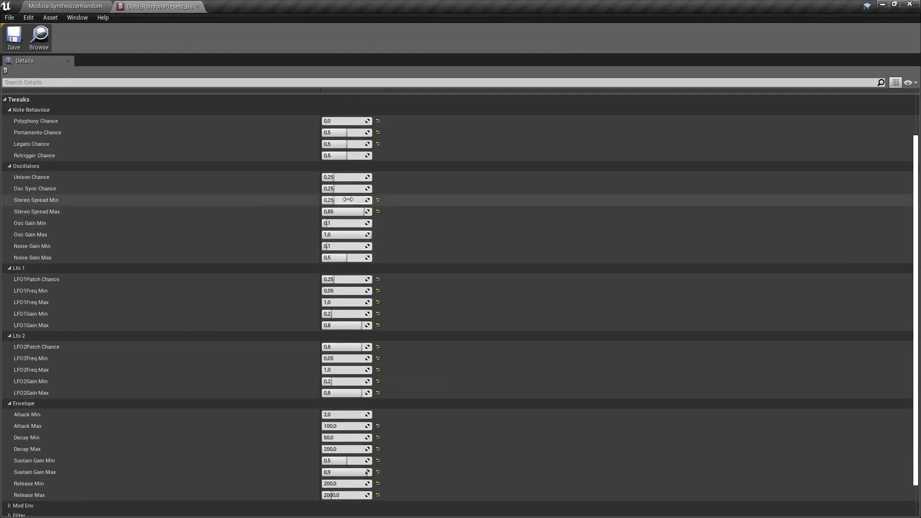
{"action": "scroll", "scroll_direction": "down", "scroll_amount": 3}
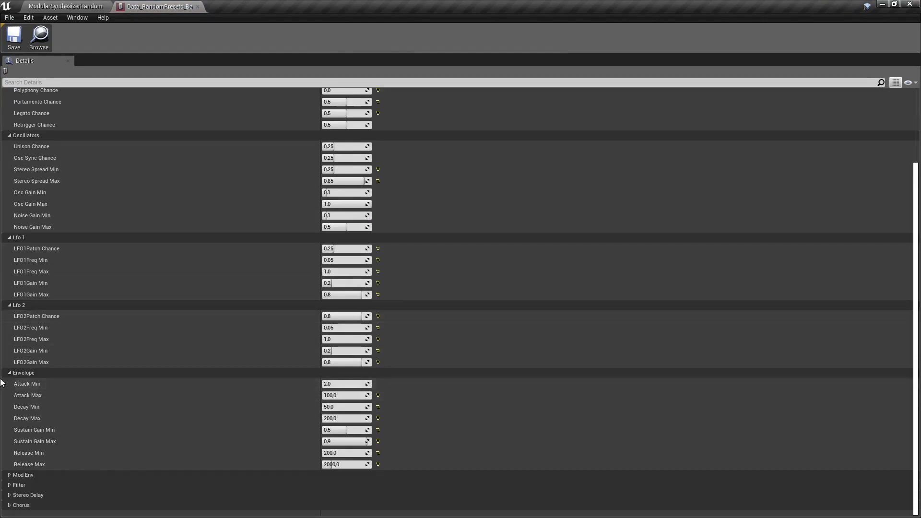
{"action": "mouse_move", "coordinate": [27, 384]}
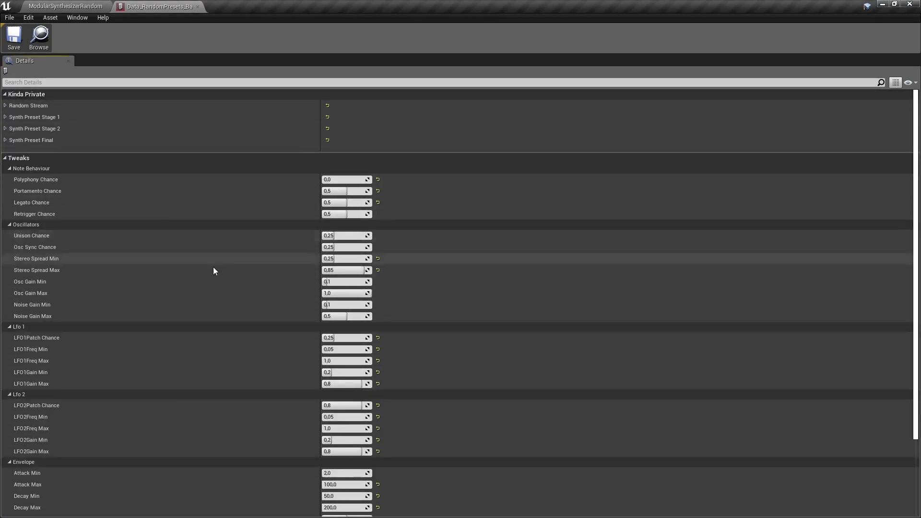
{"action": "left_click", "coordinate": [5, 106]}
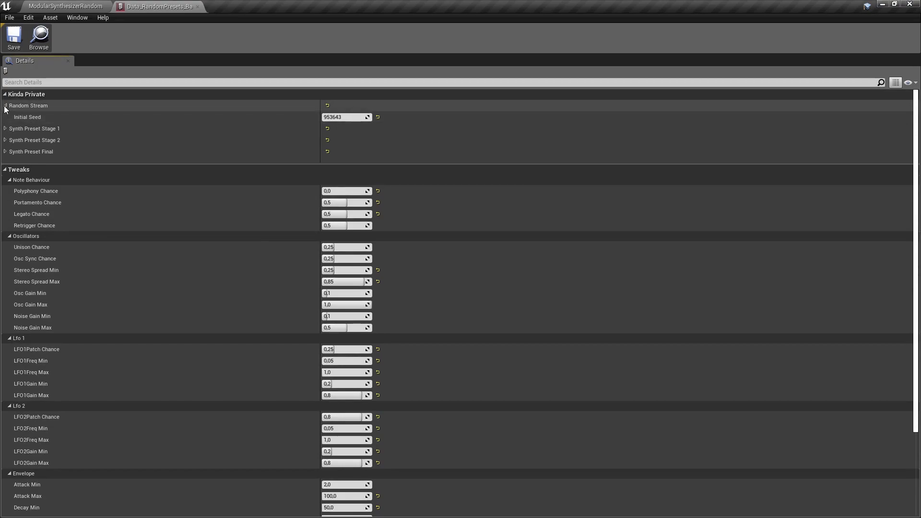
{"action": "left_click", "coordinate": [5, 105]}
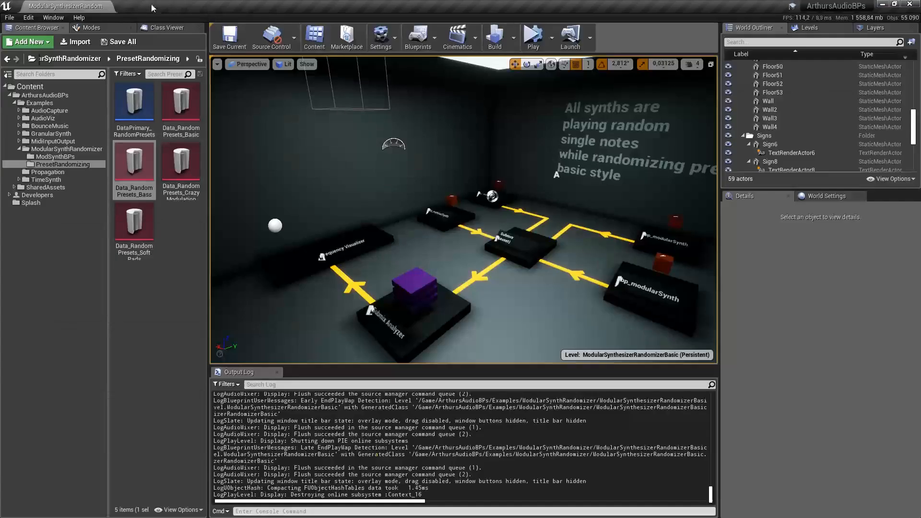
Step: Load and play the BounceANGSTYHORROR level, stop it, and show the AudioViz examples folder
{"action": "left_click", "coordinate": [48, 125]}
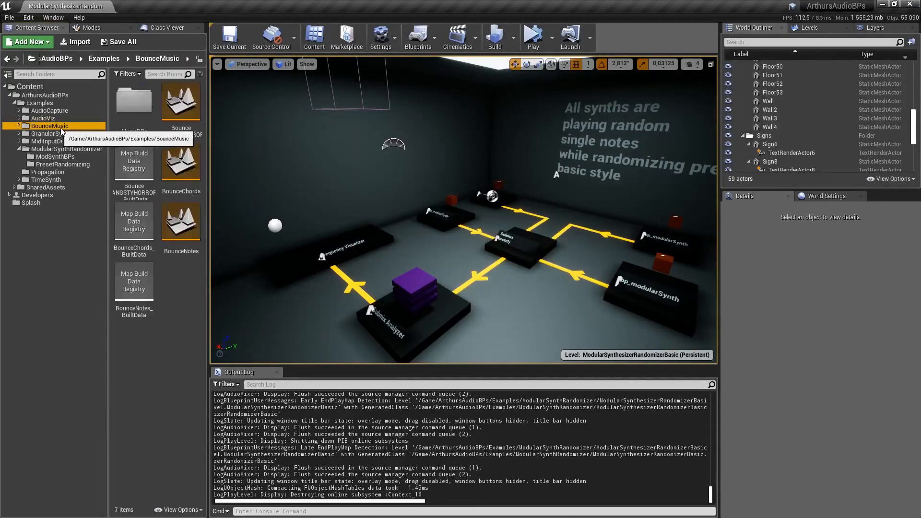
{"action": "mouse_move", "coordinate": [181, 102]}
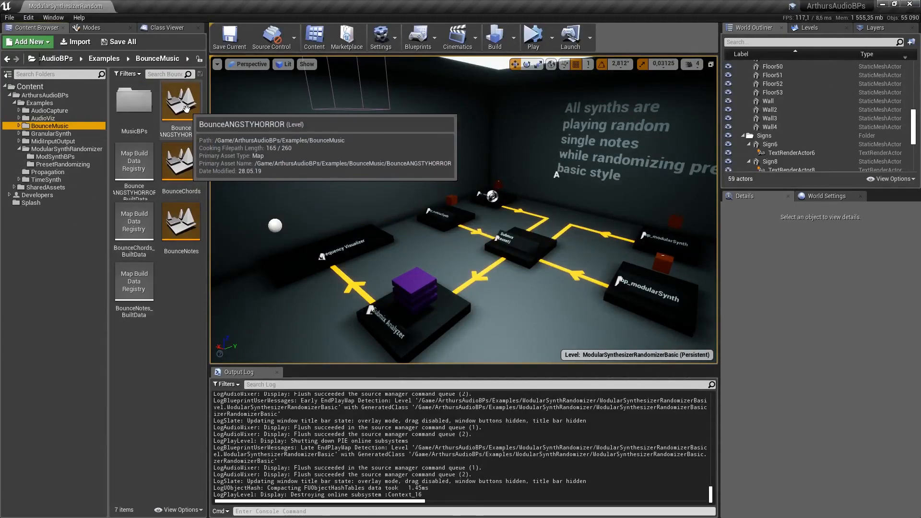
{"action": "double_click", "coordinate": [180, 103]}
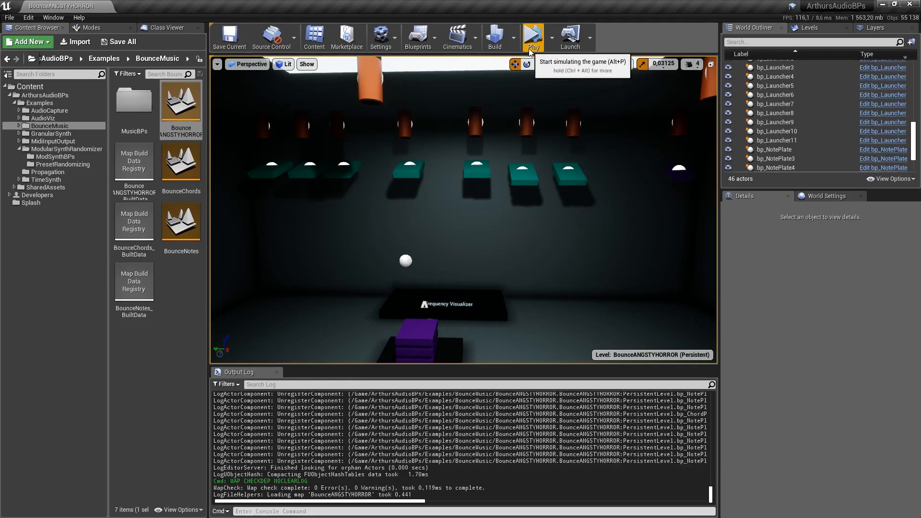
{"action": "left_click", "coordinate": [532, 36]}
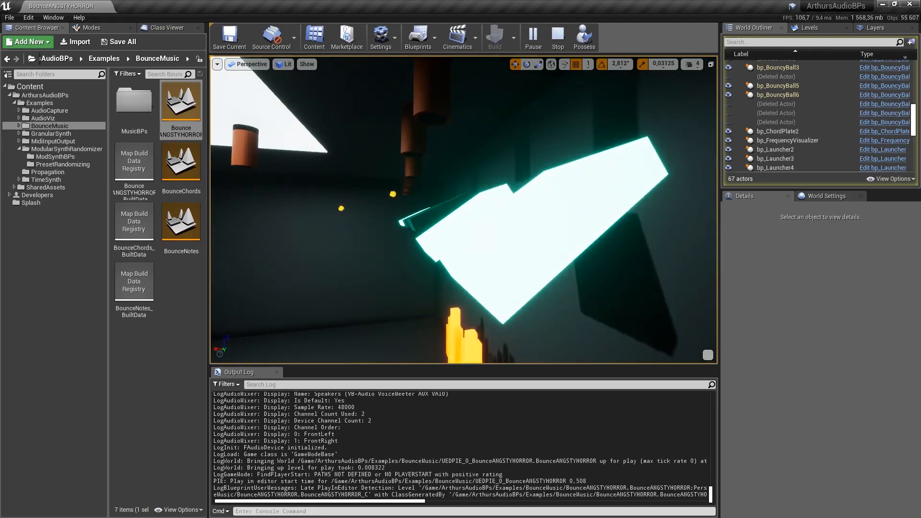
{"action": "left_click", "coordinate": [522, 224]}
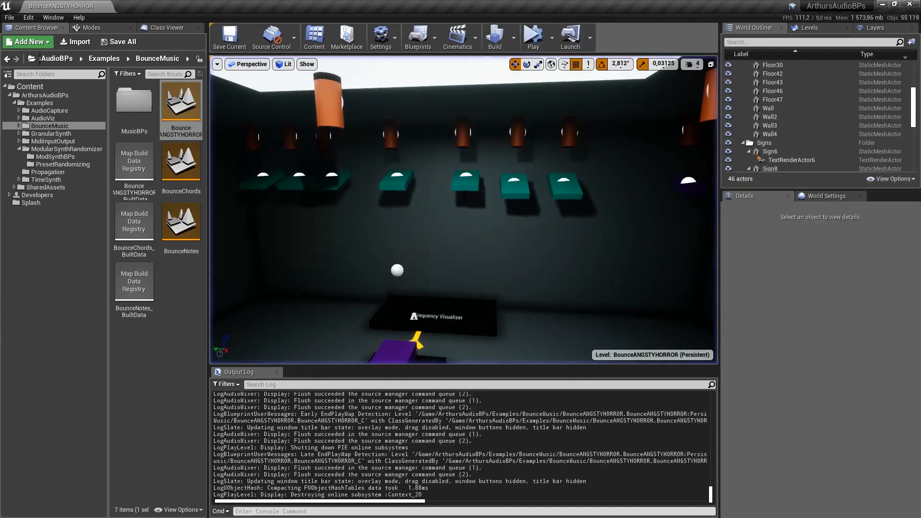
{"action": "mouse_move", "coordinate": [181, 106]}
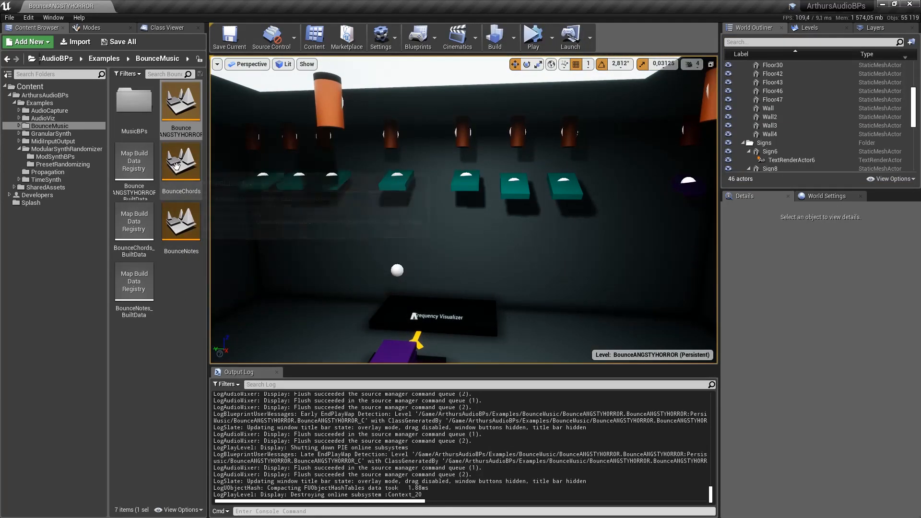
{"action": "left_click", "coordinate": [43, 118]}
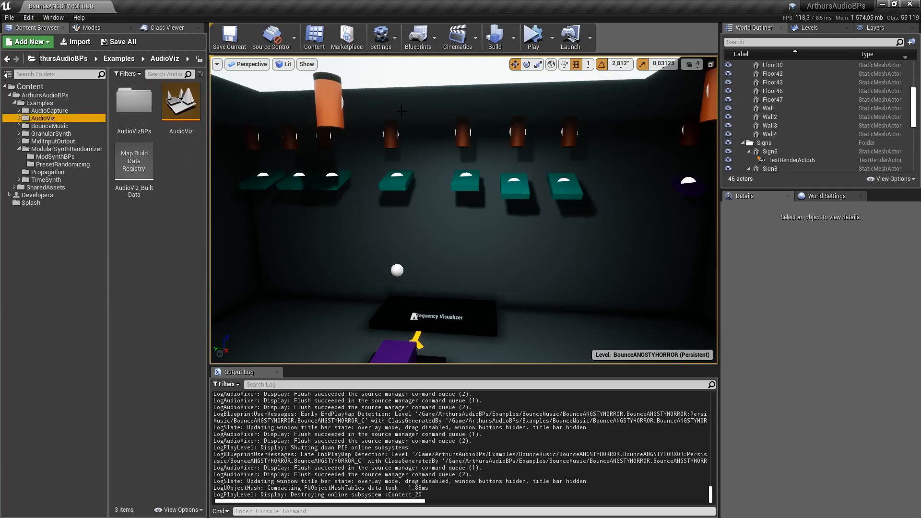